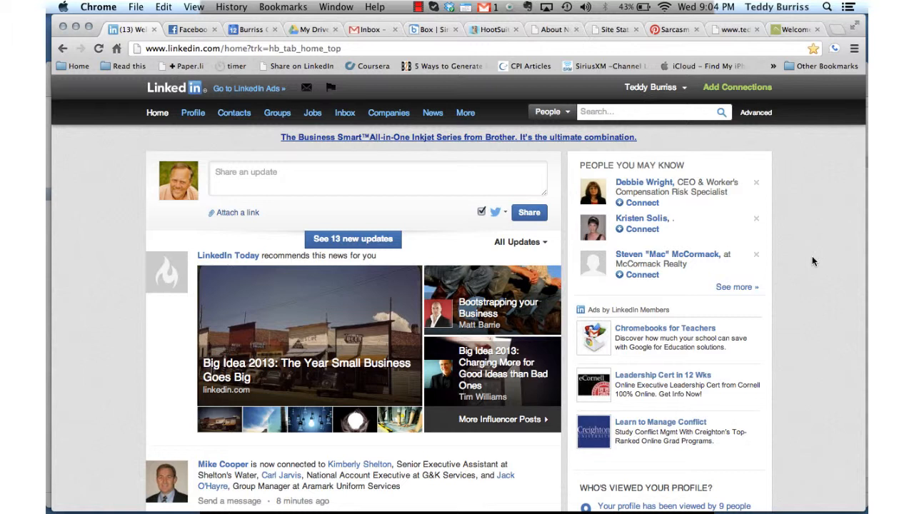
View your own profile page and move down to the Publications section with 'My Public Resume'
left_click(192, 111)
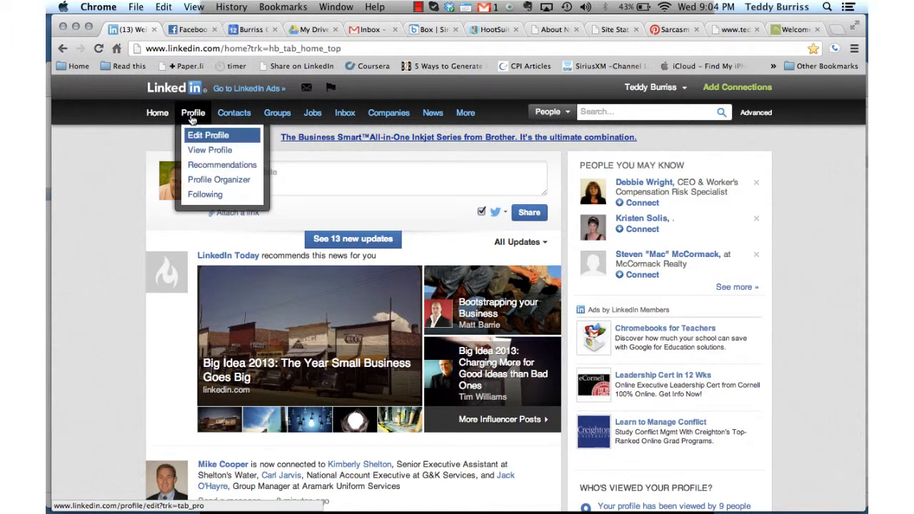
left_click(208, 150)
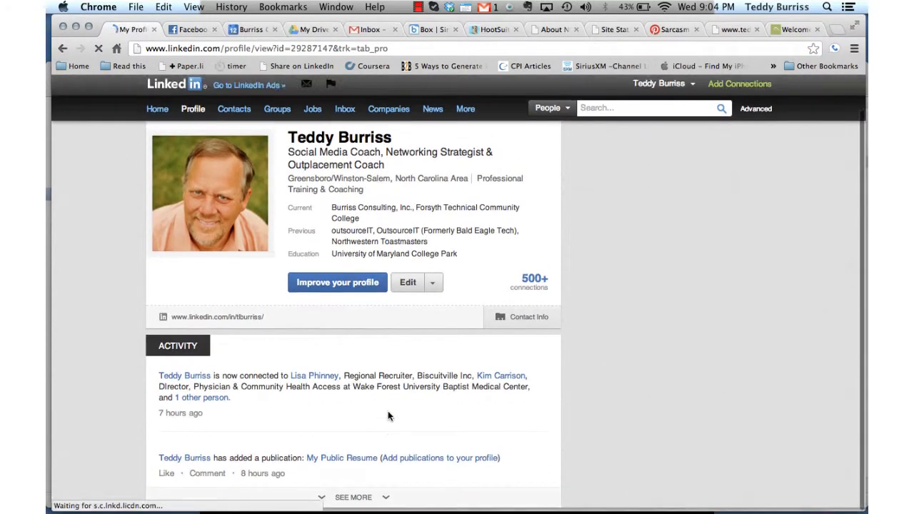
scroll("down", 3)
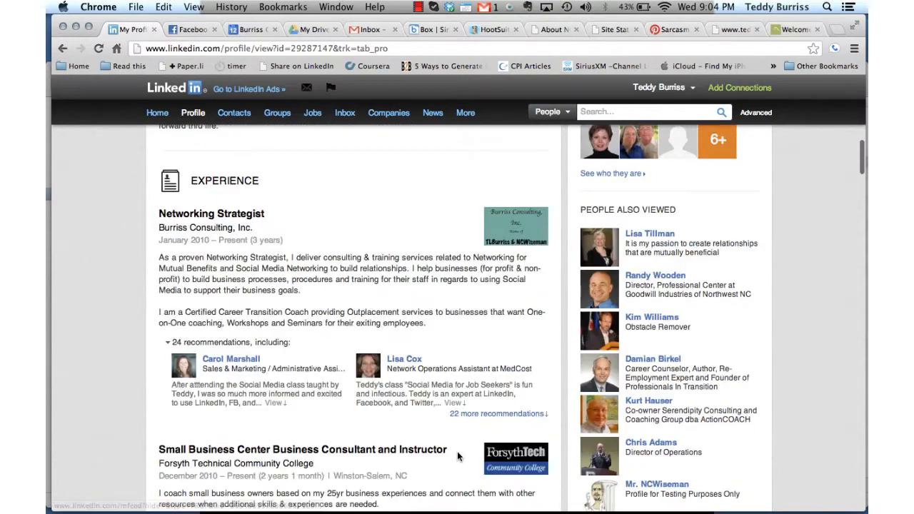
scroll("down", 3)
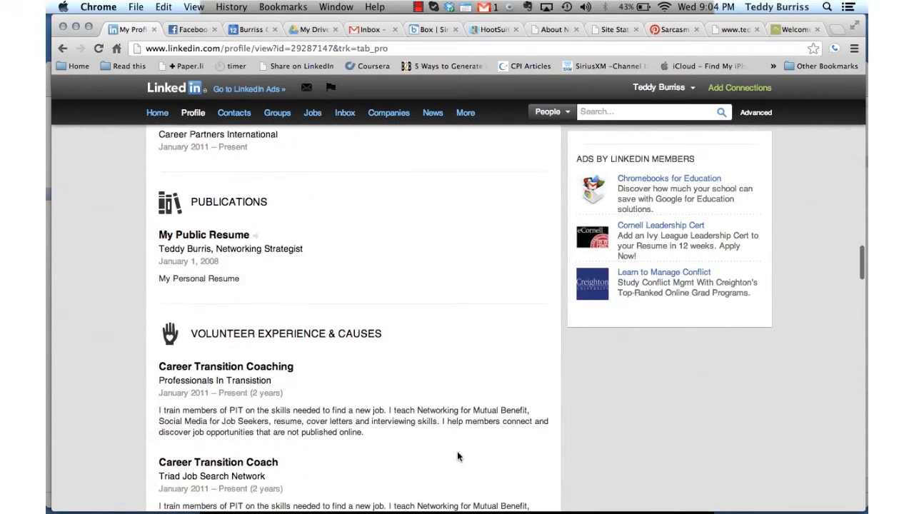
scroll("down", 3)
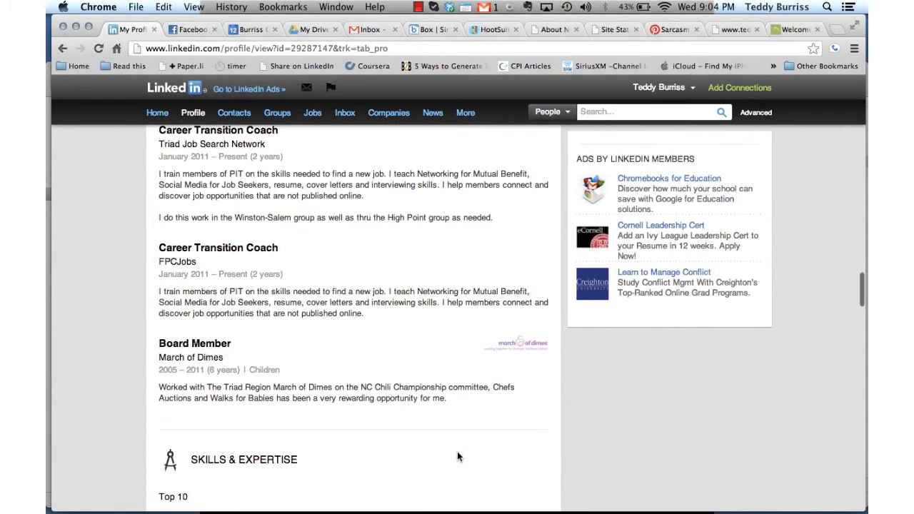
scroll("down", 3)
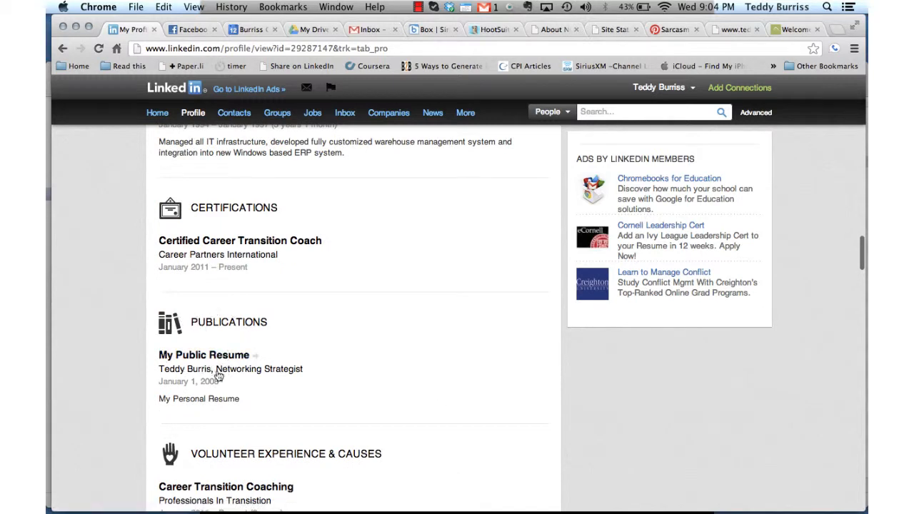
mouse_move(202, 354)
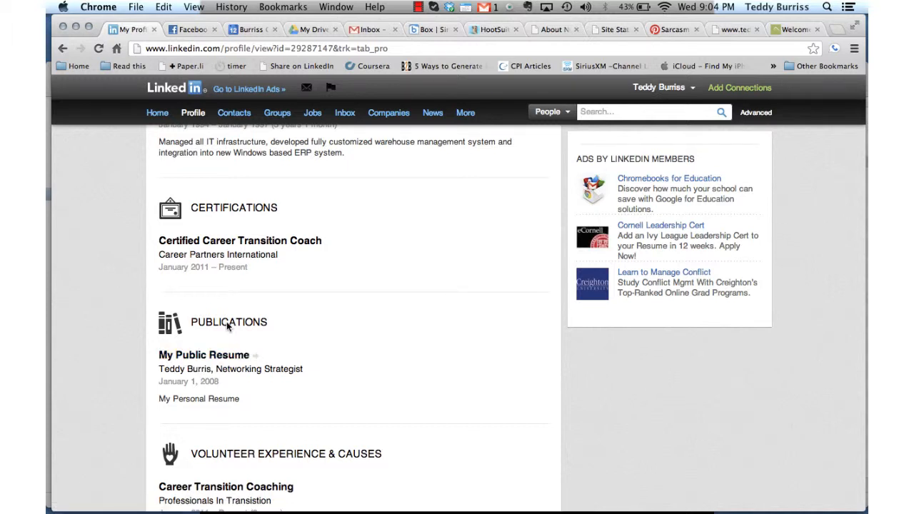
mouse_move(305, 336)
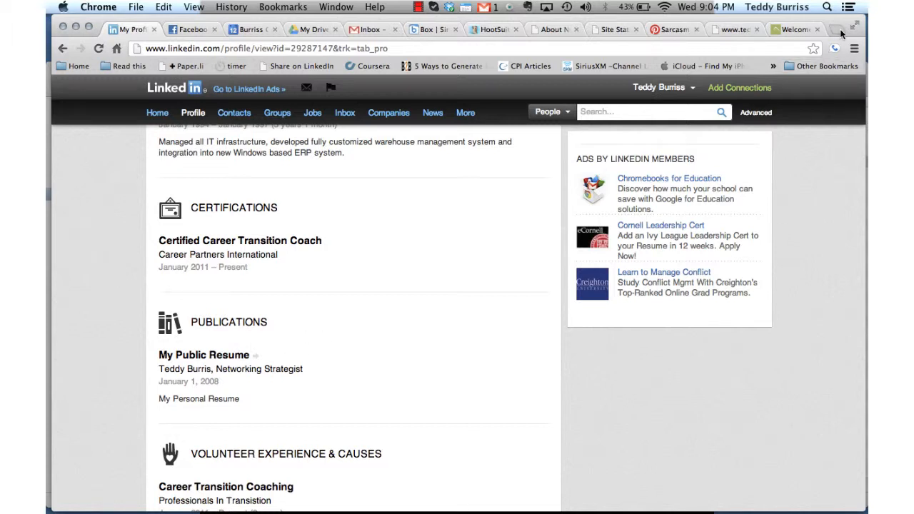
Share TeddyBurriss-Resume.pdf from the LinkedIn Profile folder in Box and select its open-access link
left_click(797, 28)
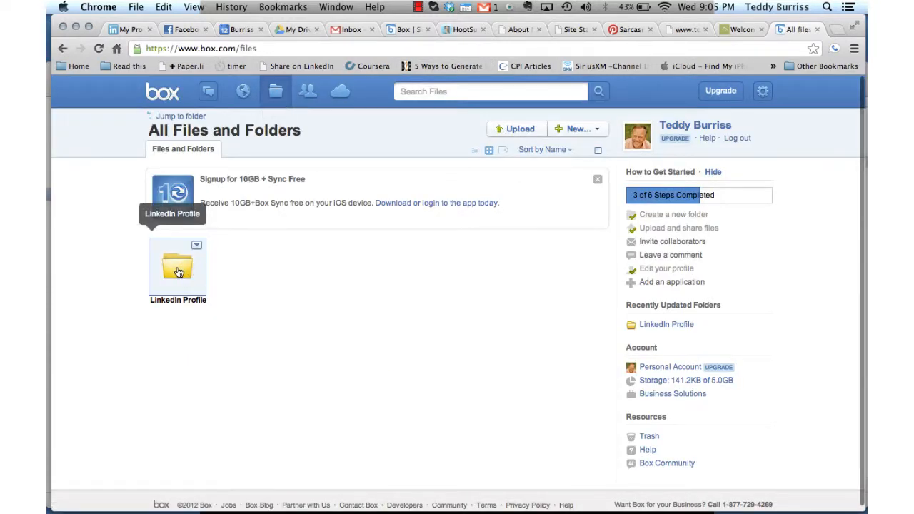
double_click(177, 265)
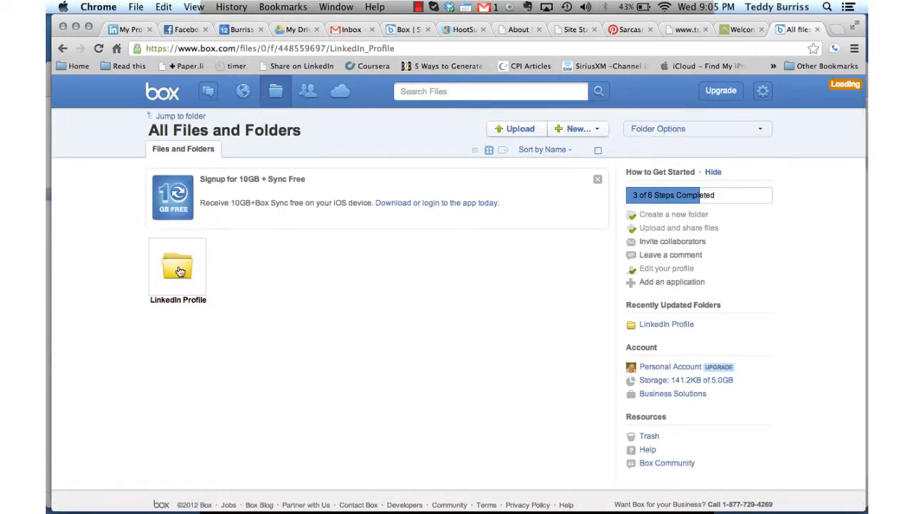
double_click(177, 268)
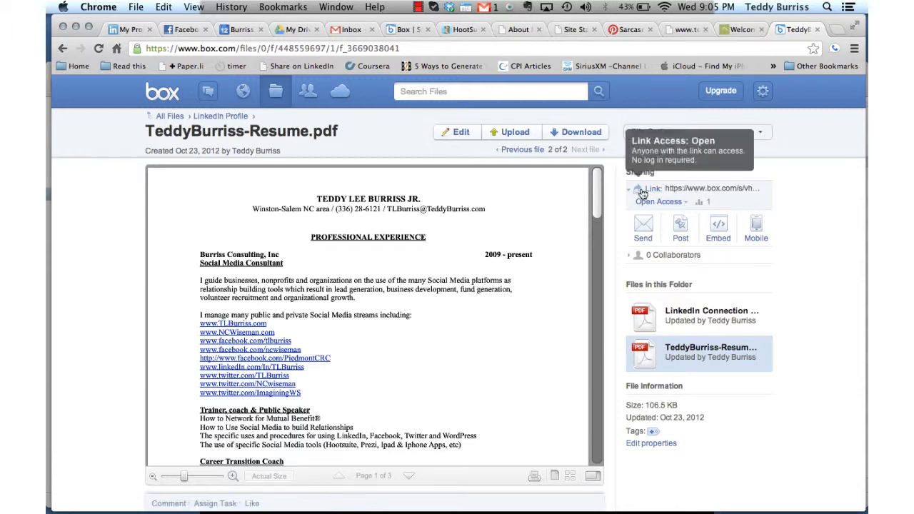
left_click(640, 195)
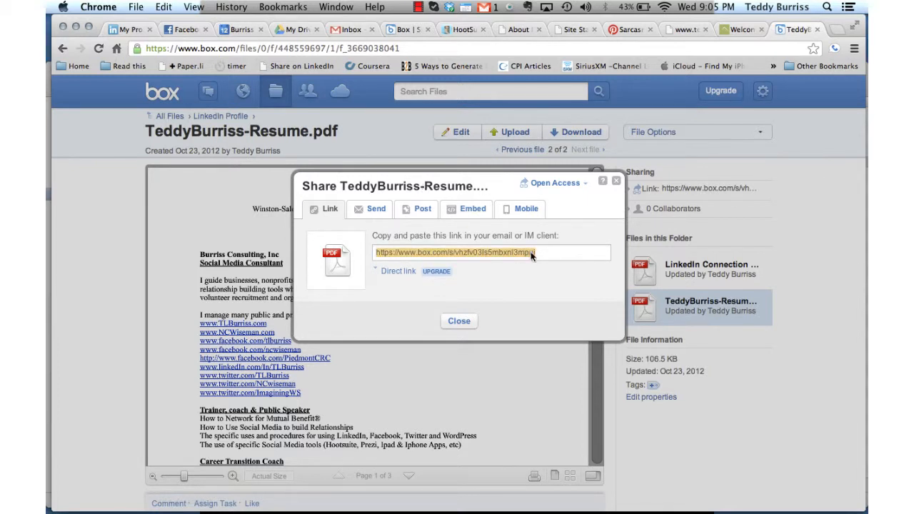
left_click(460, 320)
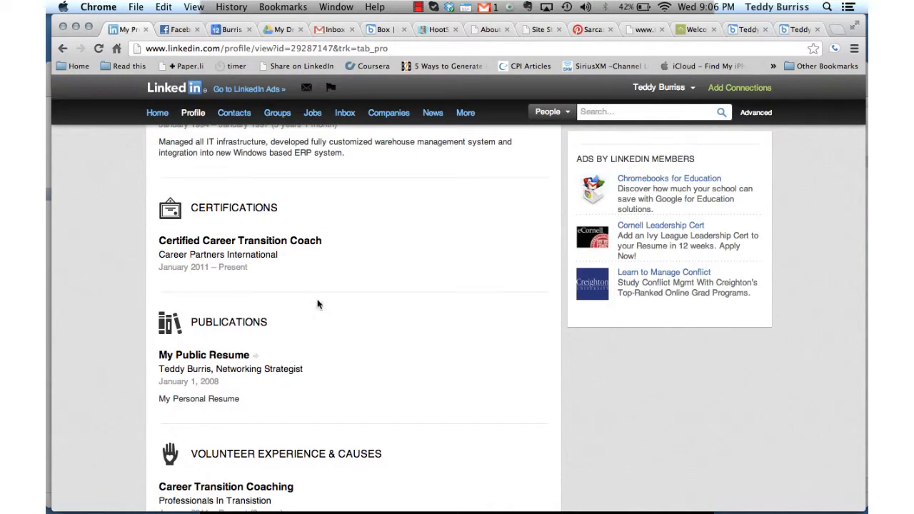
Put the profile into edit mode and move down to the editable Publications section
scroll("down", 3)
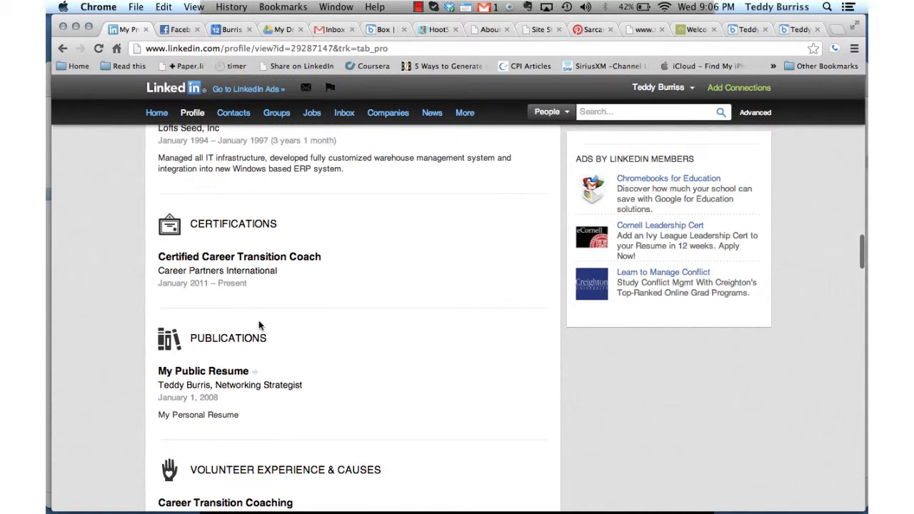
scroll("up", 3)
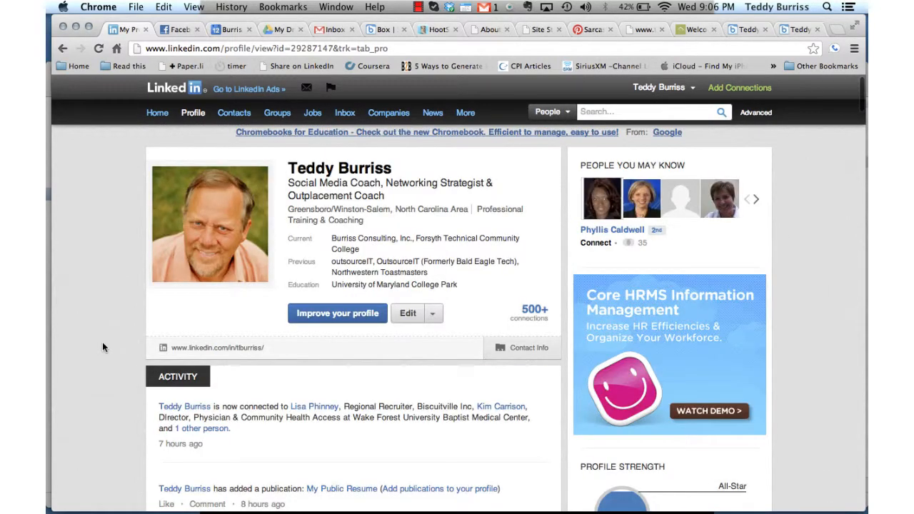
left_click(192, 113)
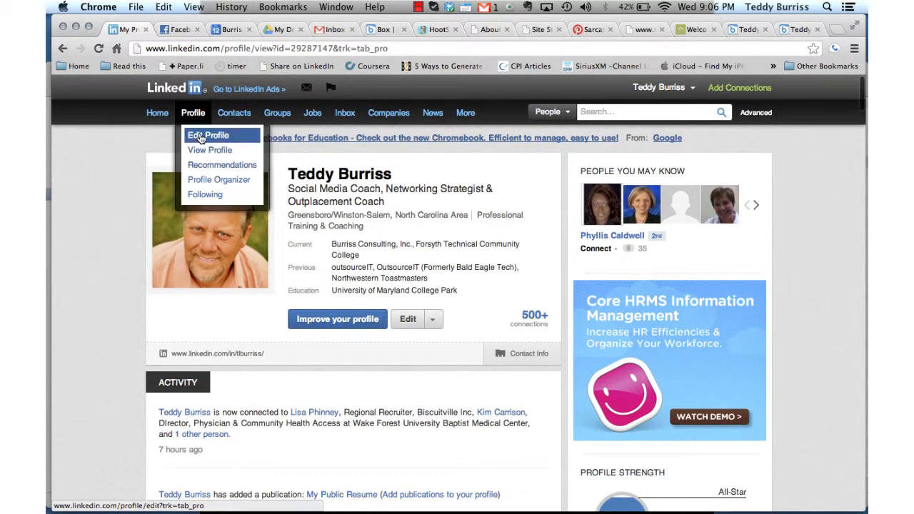
left_click(208, 134)
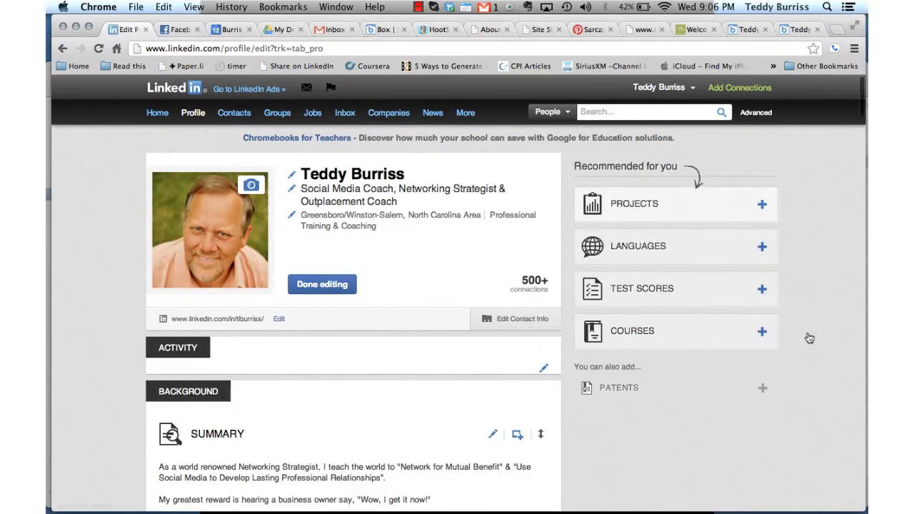
scroll("down", 3)
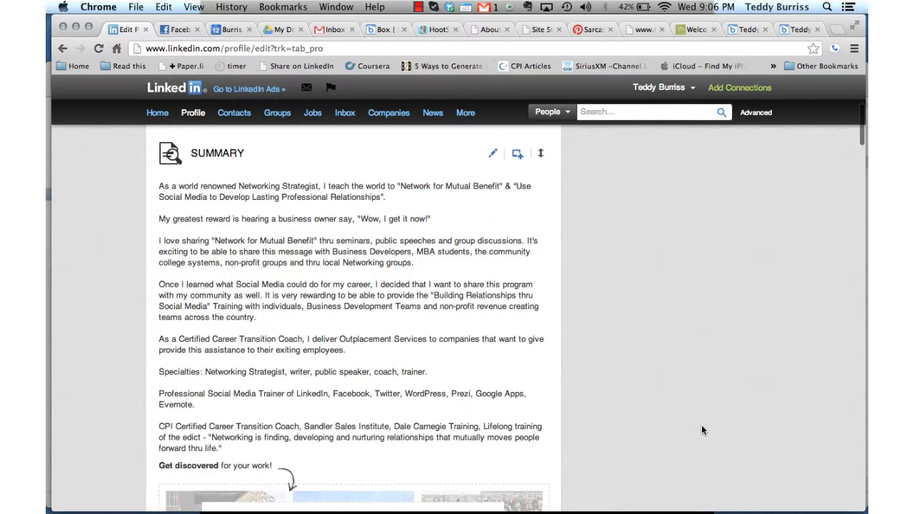
scroll("down", 3)
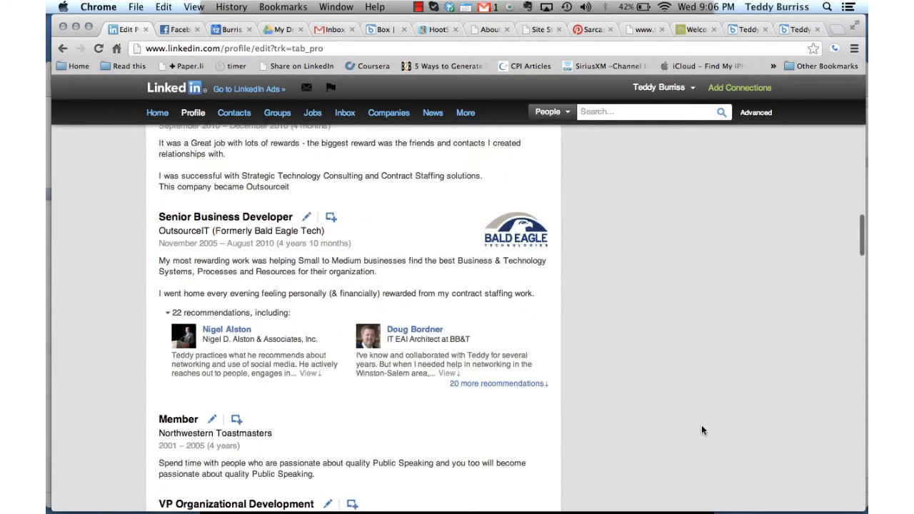
scroll("down", 3)
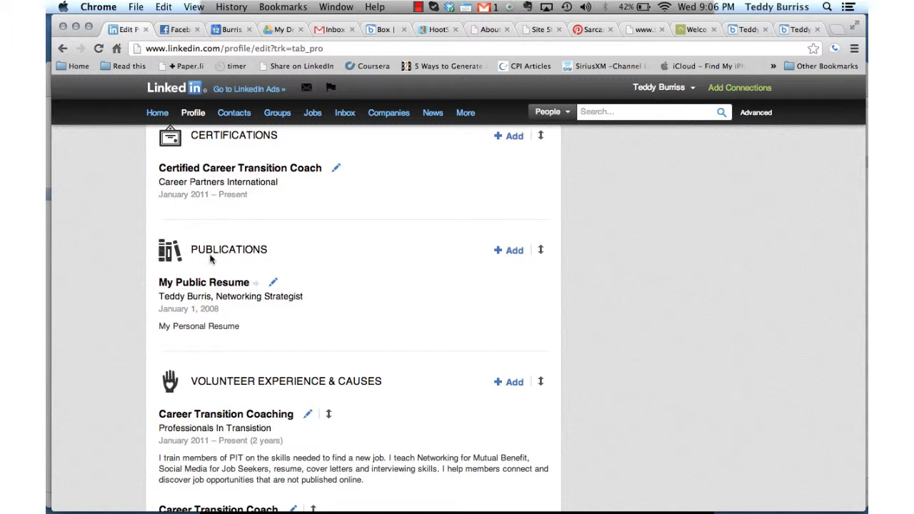
Add a new publication by publisher Teddy Burriss dated January 2010
left_click(514, 250)
type("My Resume")
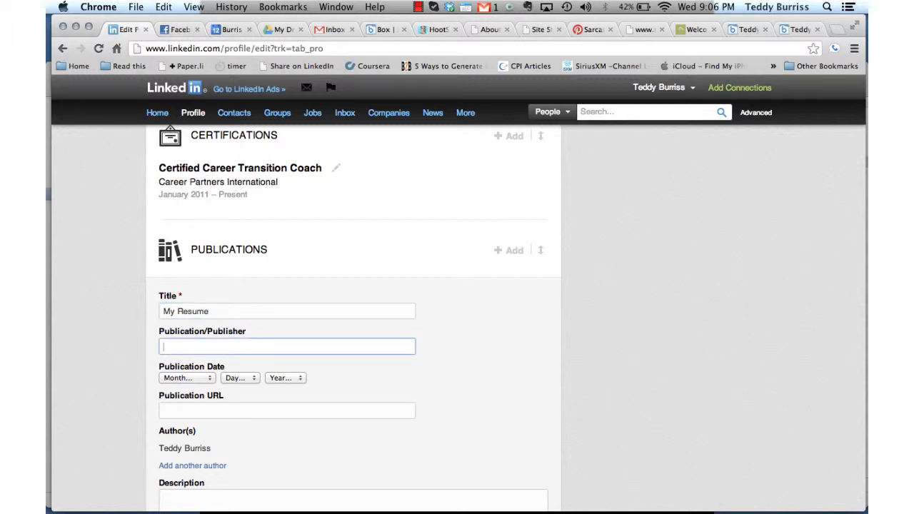
type("Teddy Burr")
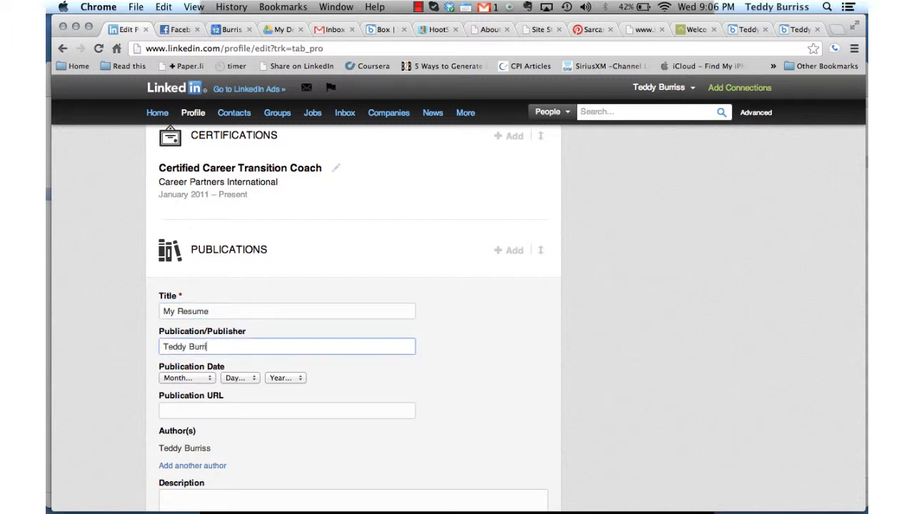
type("iss")
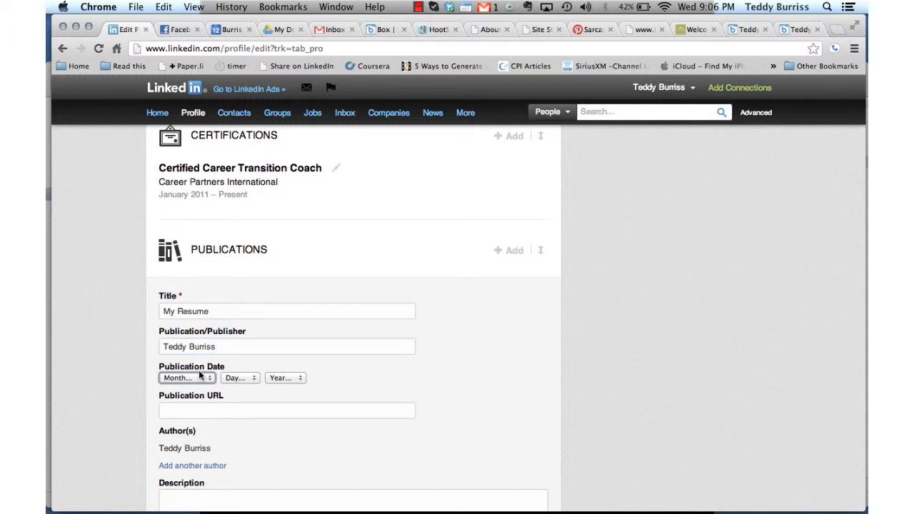
left_click(284, 377)
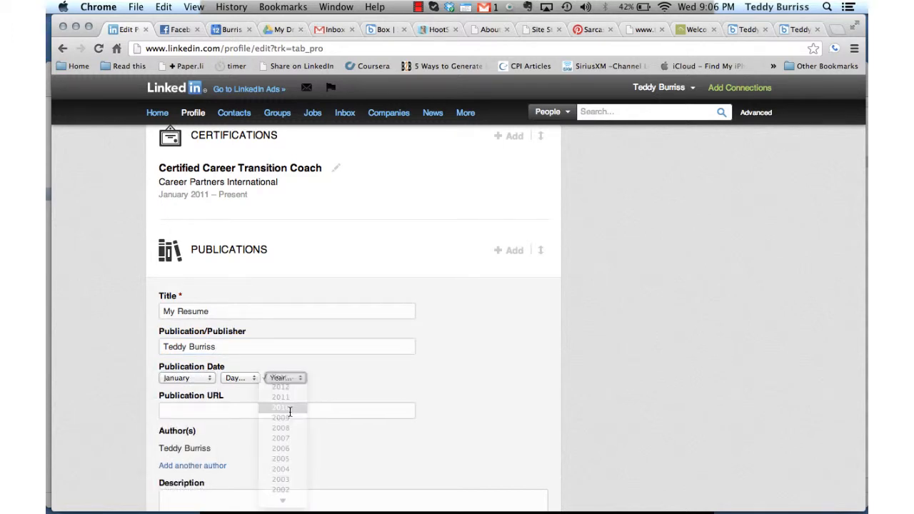
left_click(280, 407)
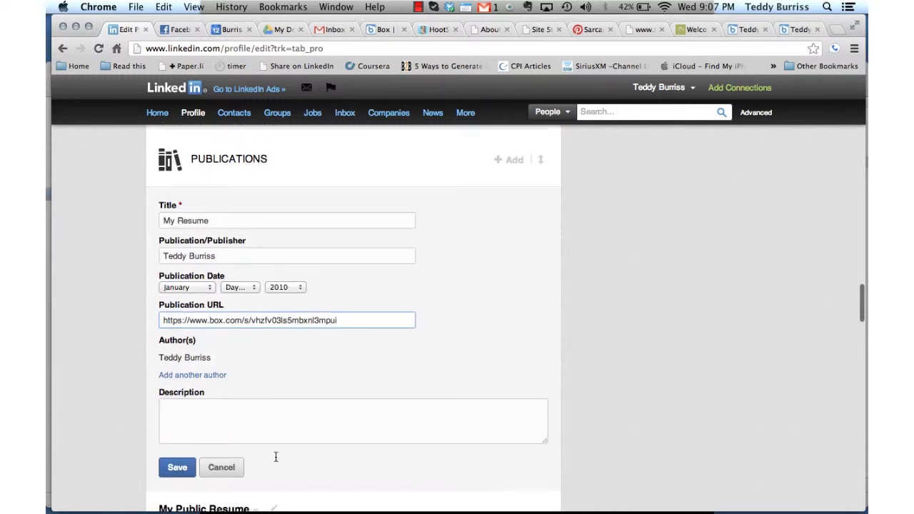
Describe it as 'My Professional Resume current as of 12/12/' with the Box link and save the entry
type("My")
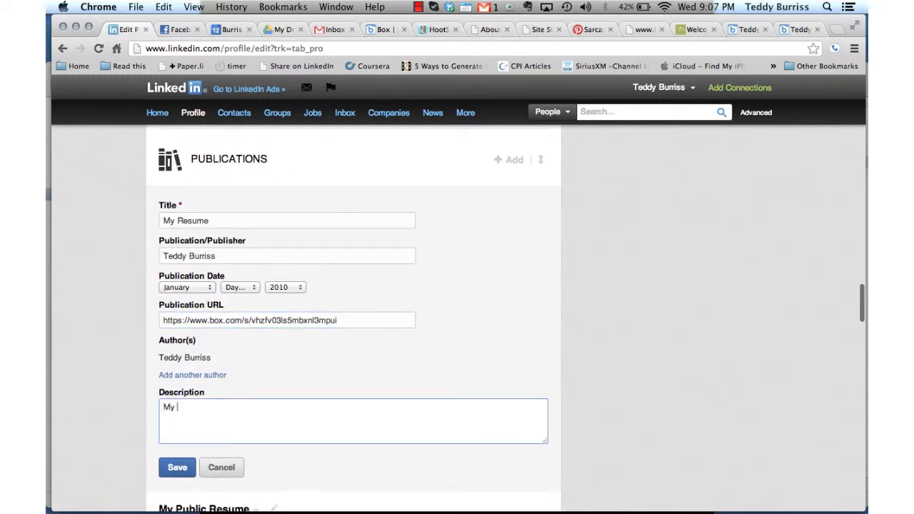
type("Professional")
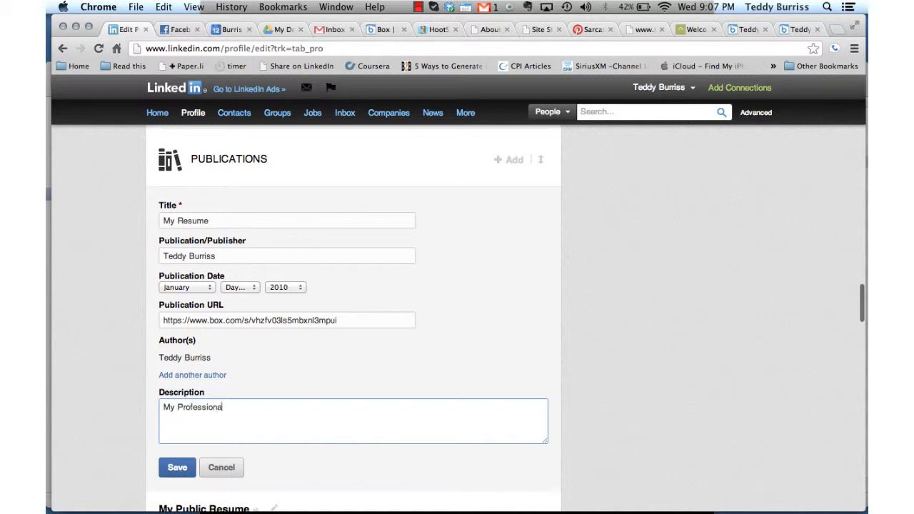
type("Resume")
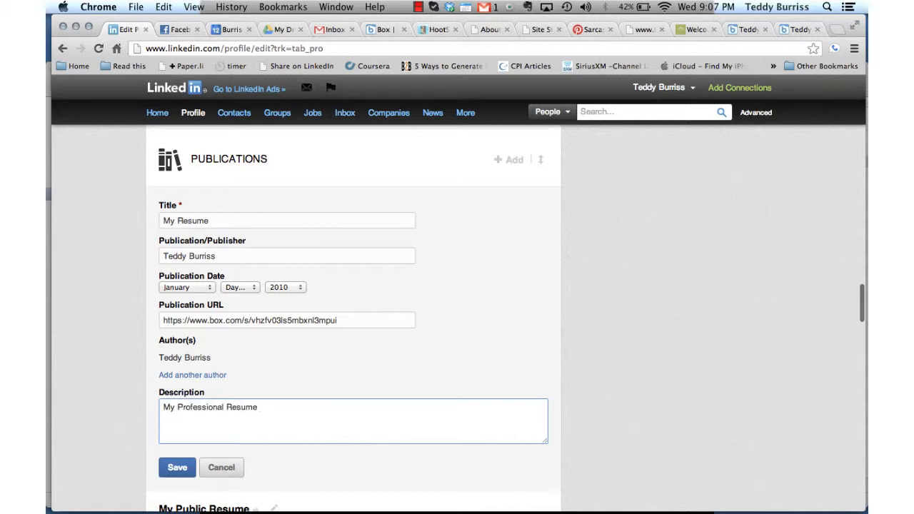
type("current")
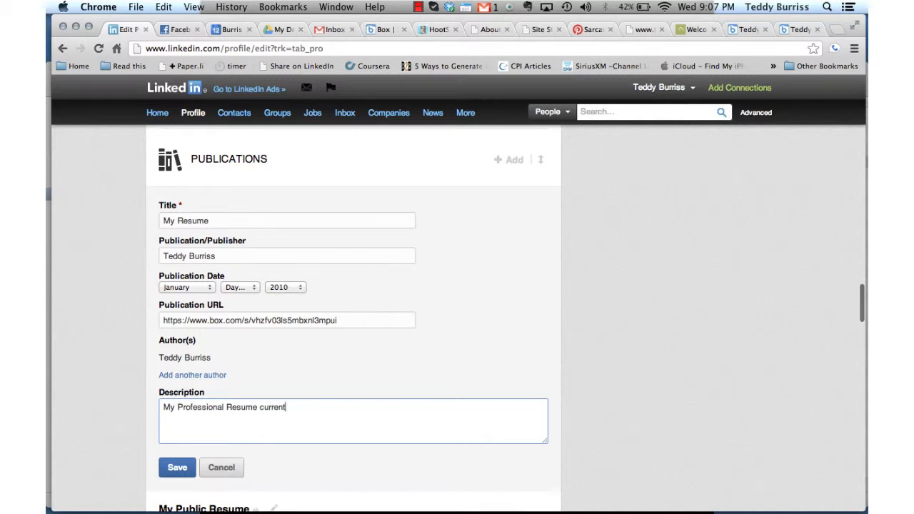
type("as of")
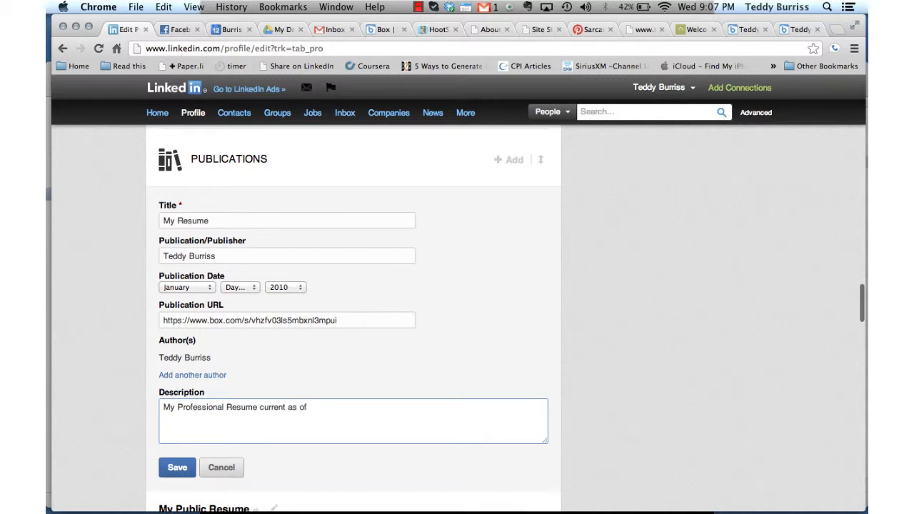
type("12/12/")
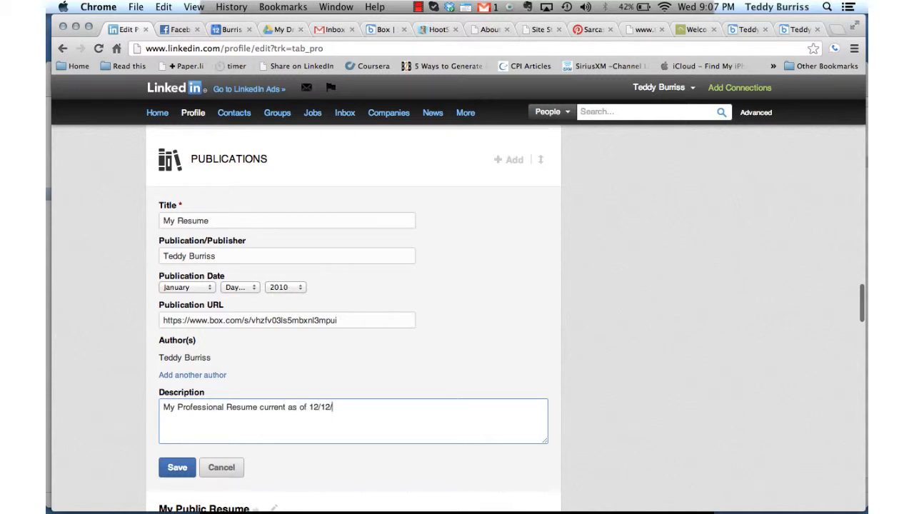
left_click(177, 466)
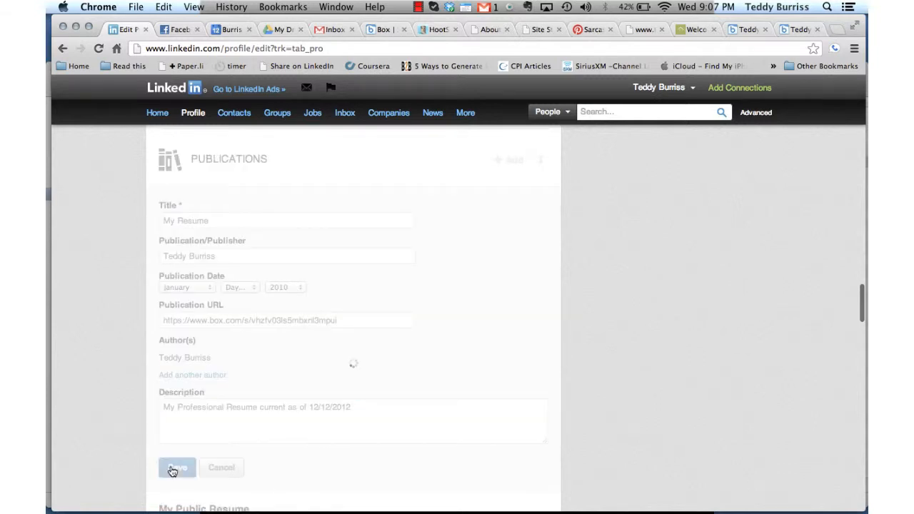
left_click(177, 467)
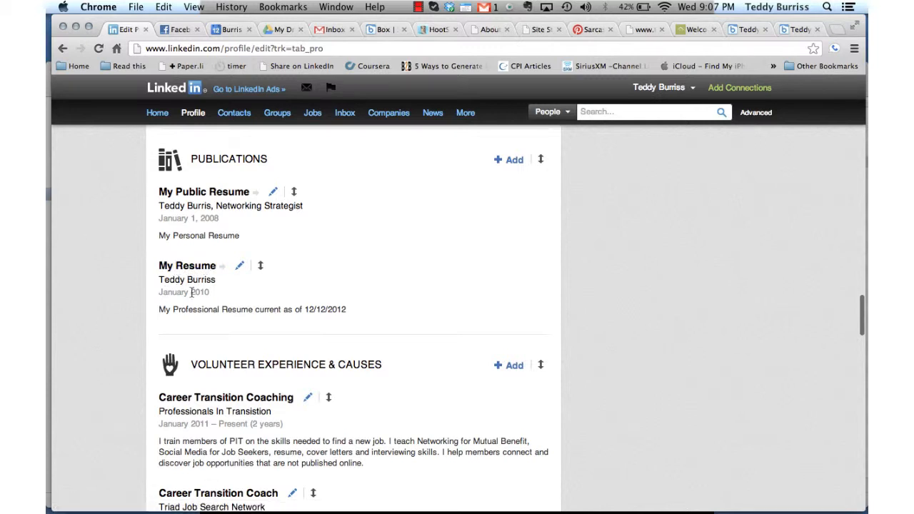
mouse_move(311, 320)
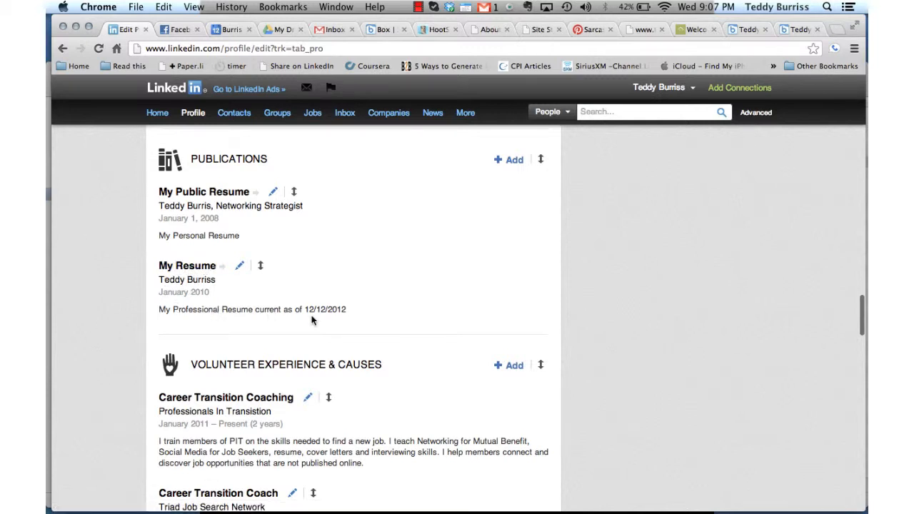